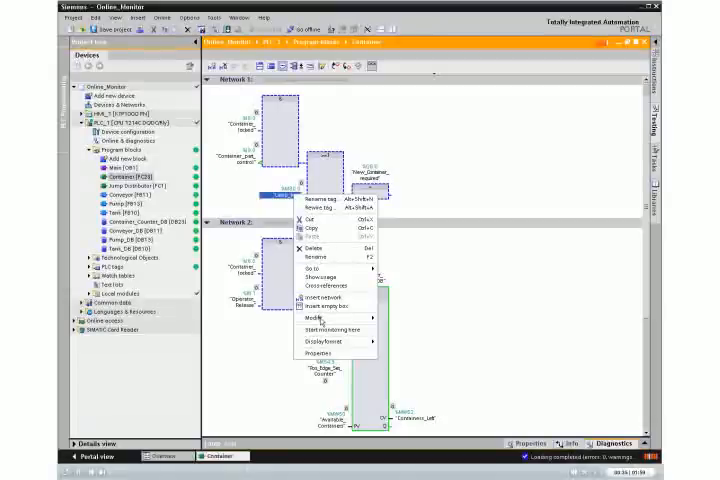
mouse_move(322, 318)
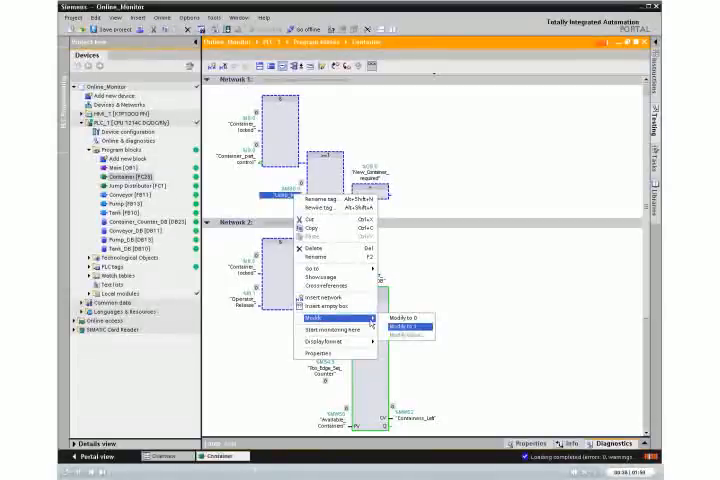